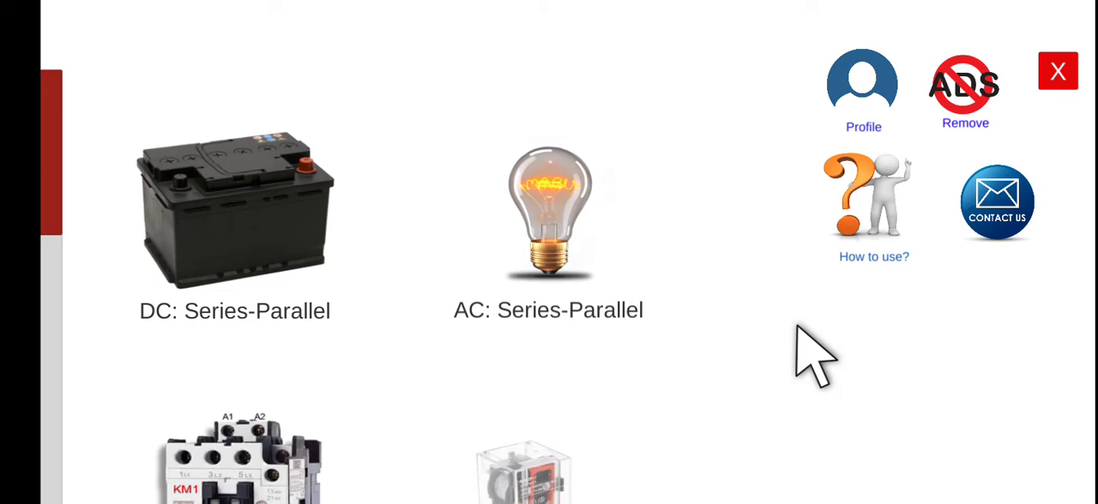
# - Open the pilot lamp exercise showing the 24V supply and lamps PL1 and PL2
pyautogui.click(548, 208)
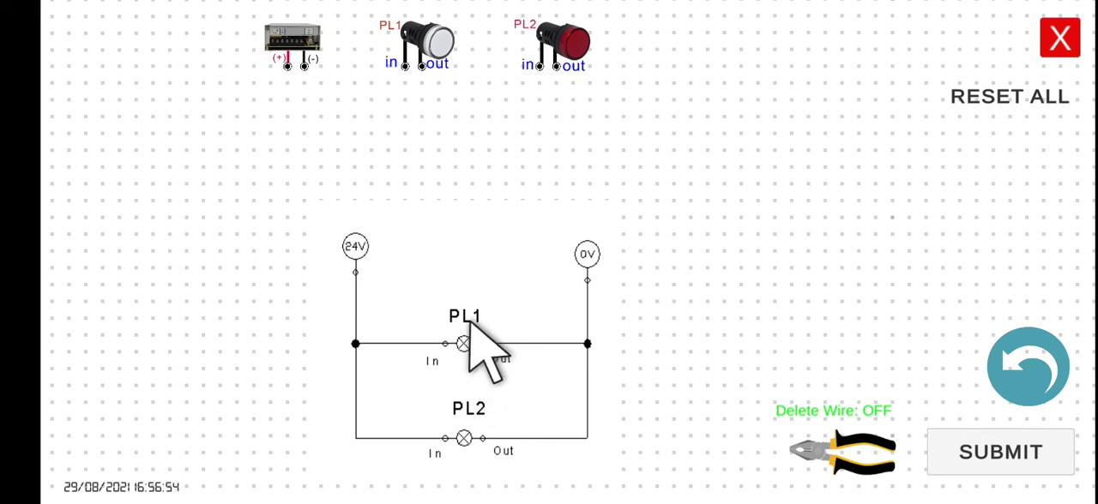
pyautogui.moveTo(455, 368)
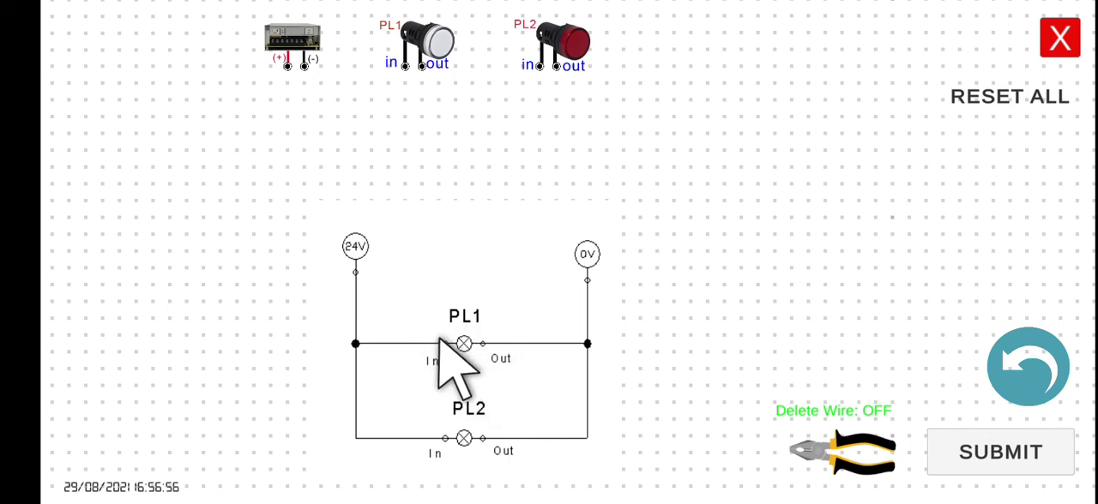
pyautogui.moveTo(570, 420)
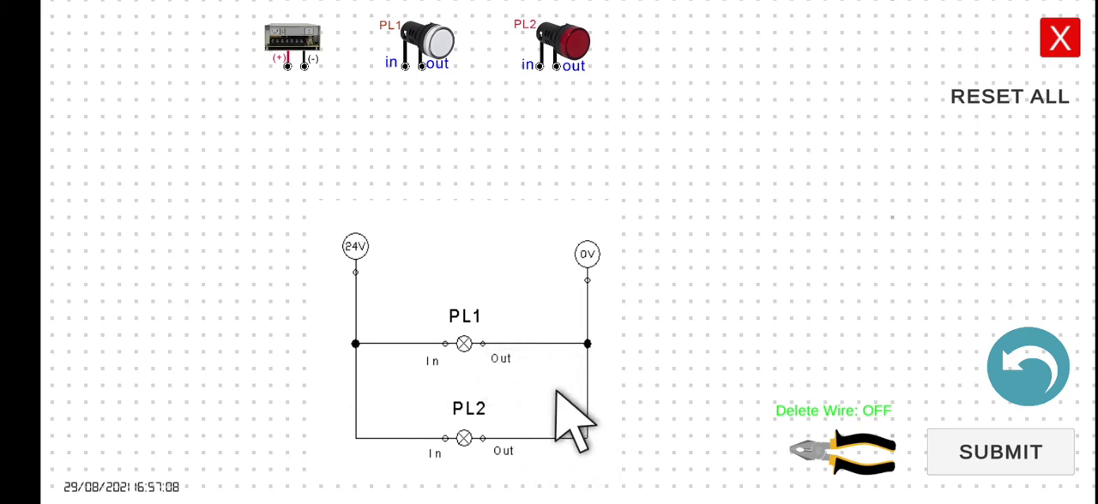
pyautogui.moveTo(596, 395)
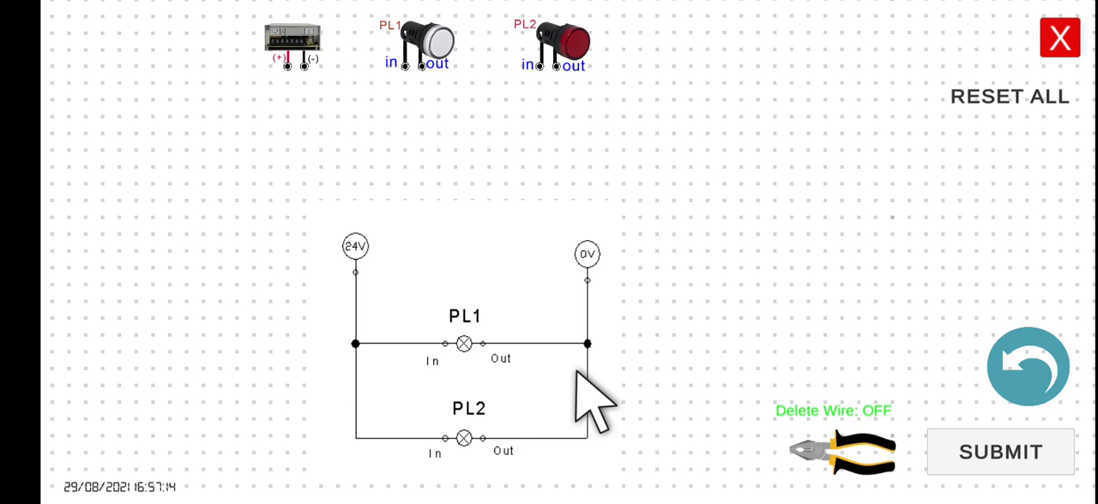
pyautogui.moveTo(446, 287)
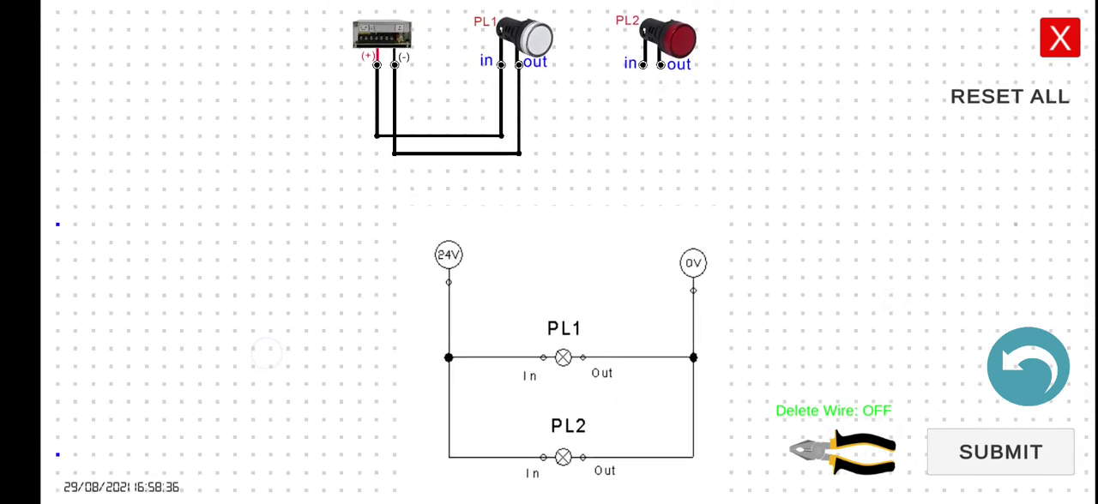
# - Submit the circuit with PL2 wired in parallel with PL1, scoring 4/4 PASSED
pyautogui.click(1000, 452)
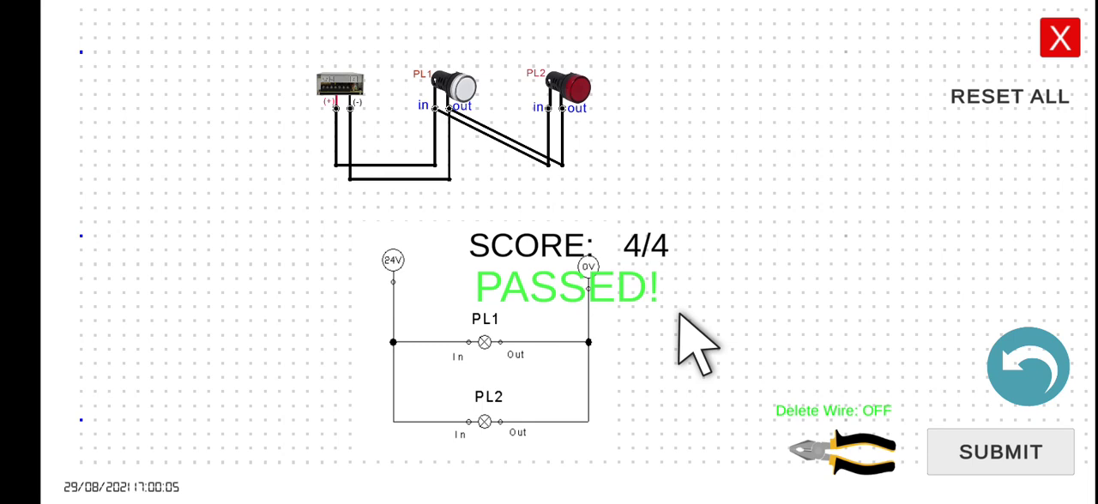